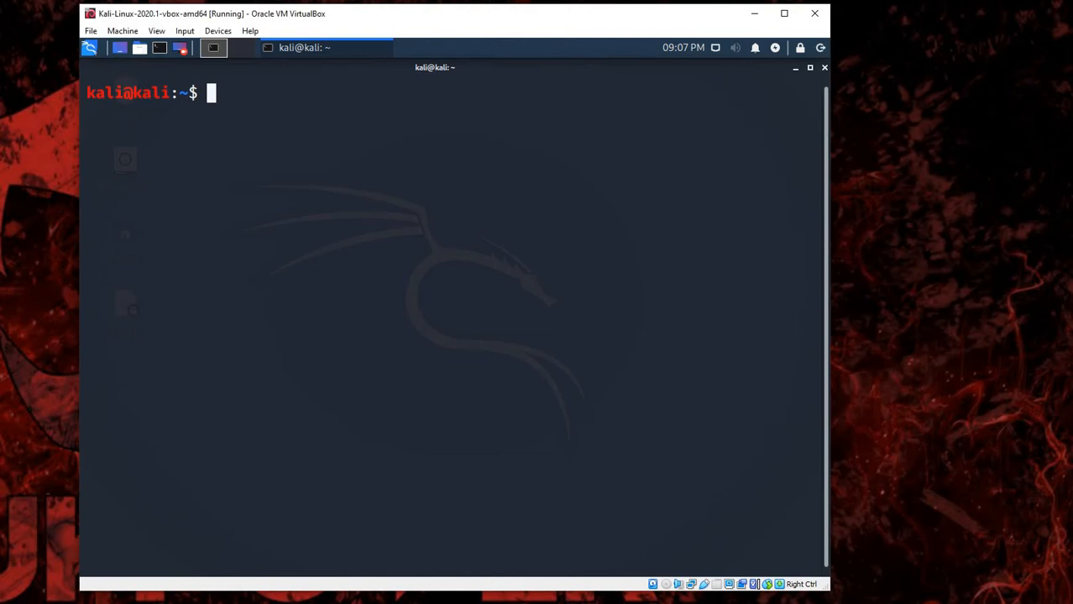
# Launch nslookup interactively and enter scanme.org at the prompt to resolve its addresses
pyautogui.write('ns')
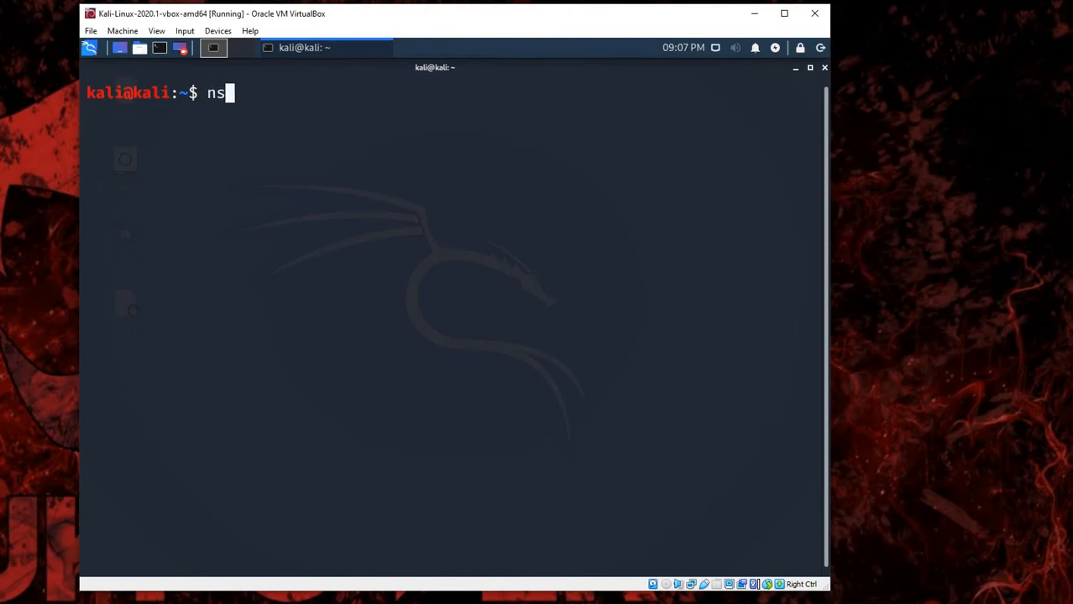
pyautogui.write('lookup')
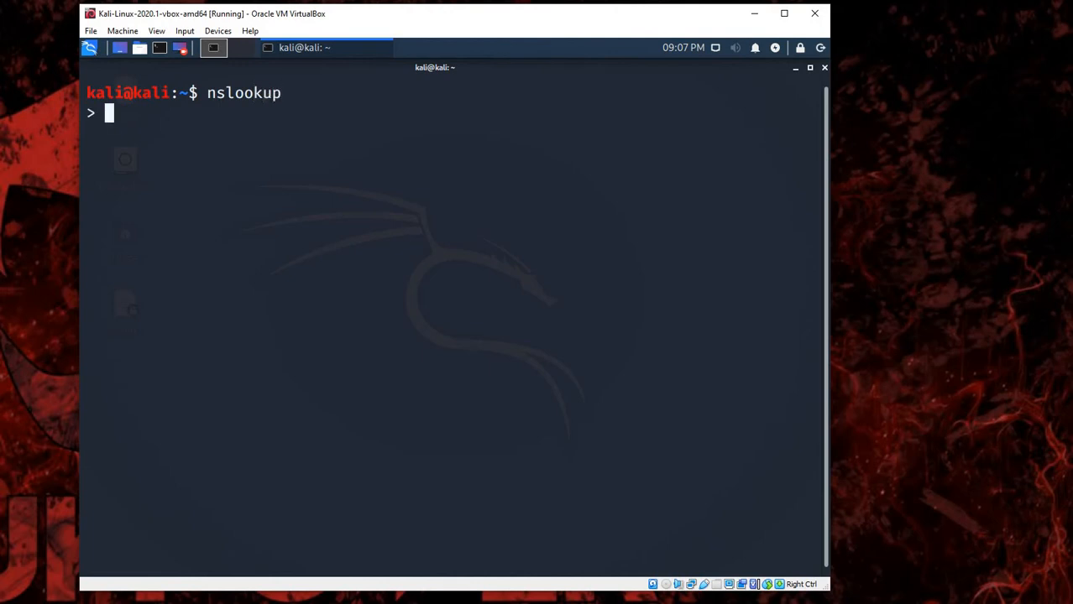
pyautogui.write('sa')
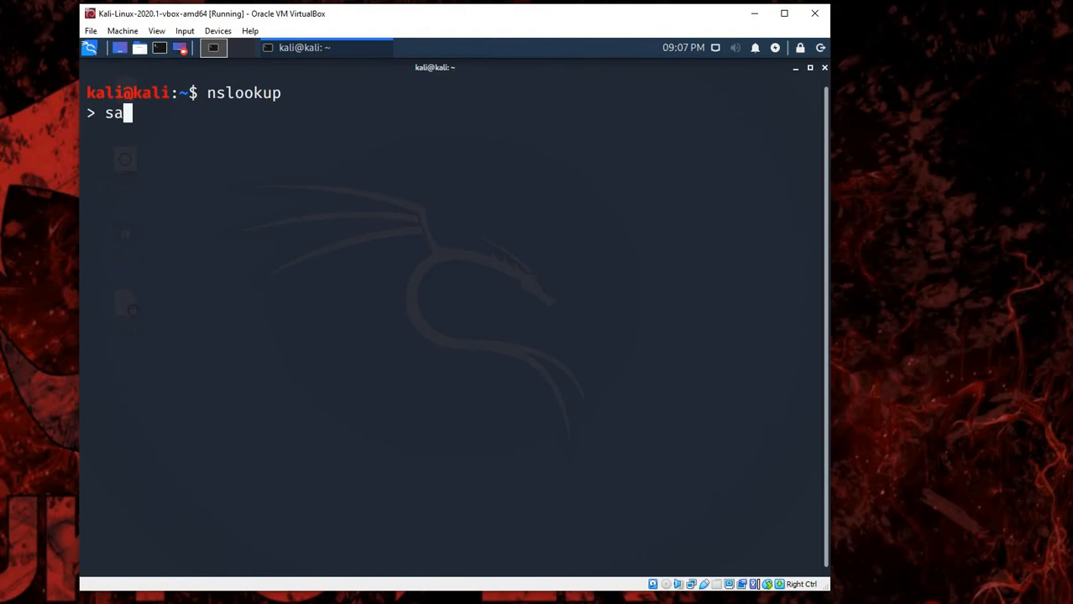
pyautogui.press('BackSpace')
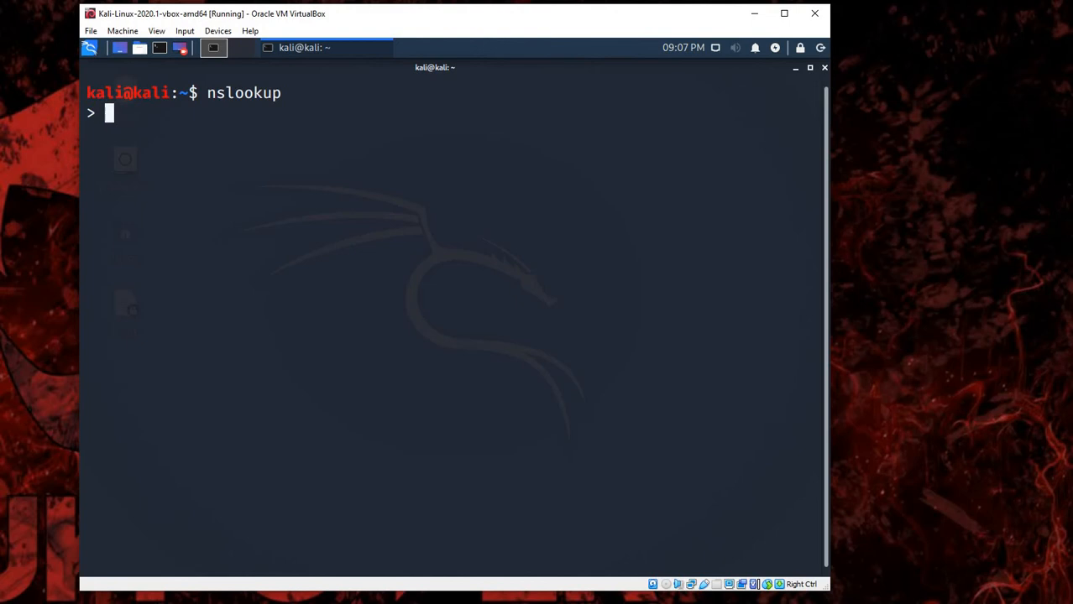
pyautogui.write('scanme.')
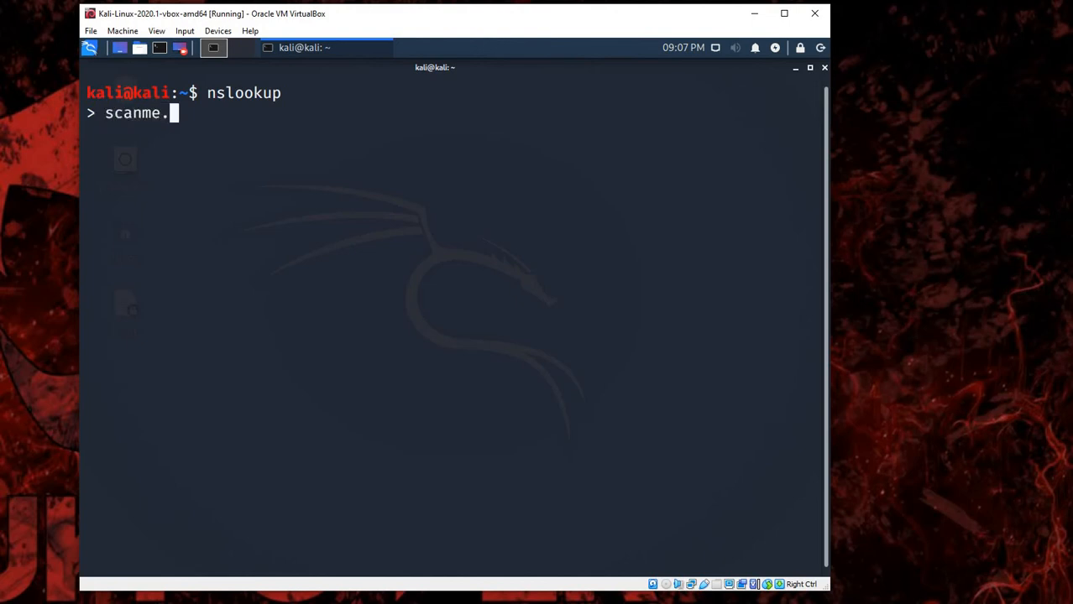
pyautogui.write('org')
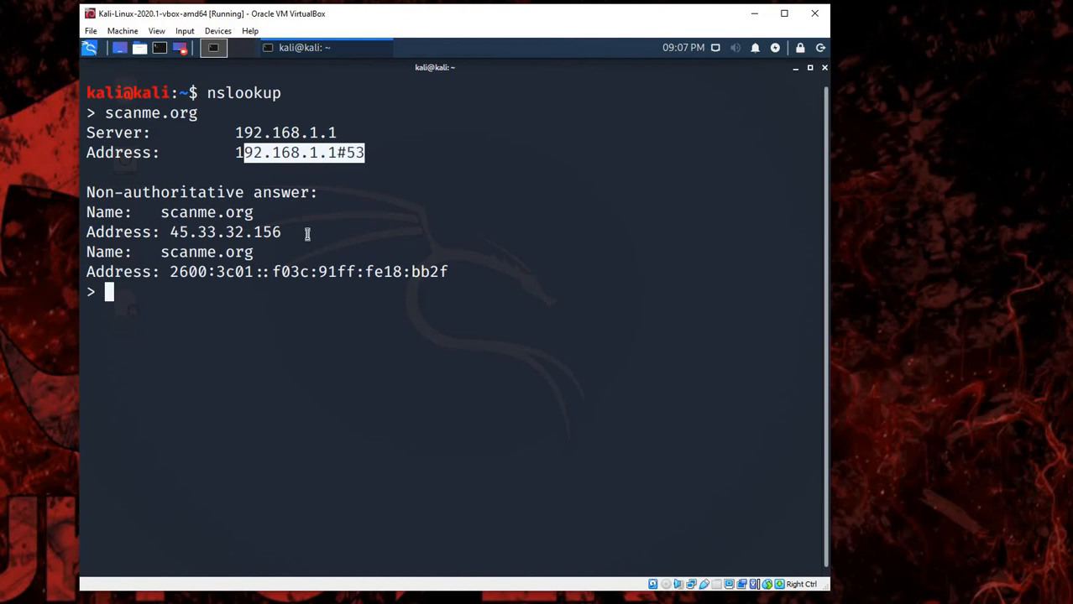
pyautogui.moveTo(193, 113)
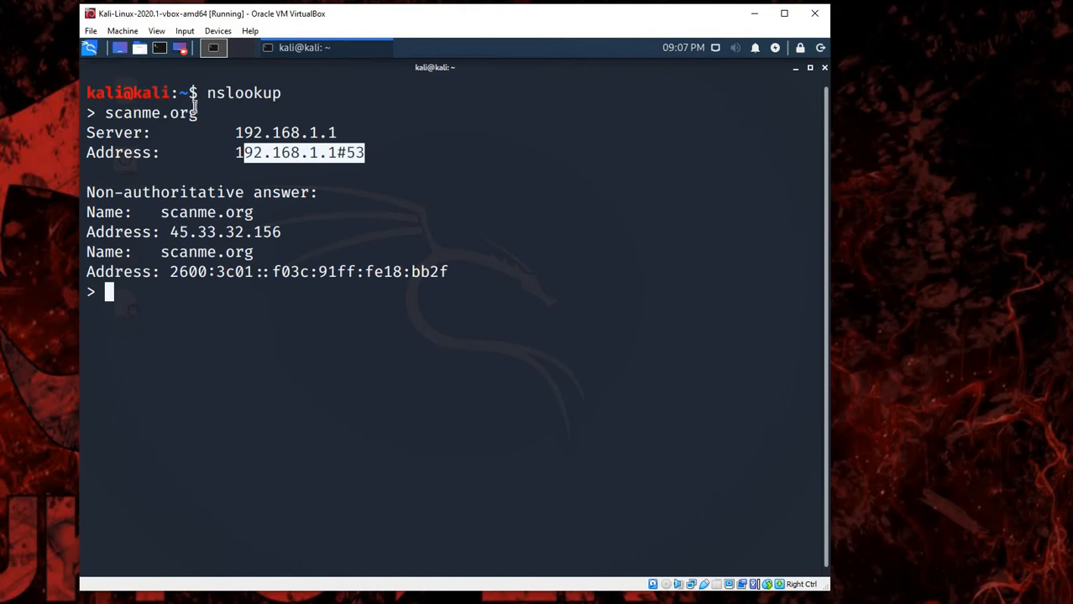
pyautogui.moveTo(265, 324)
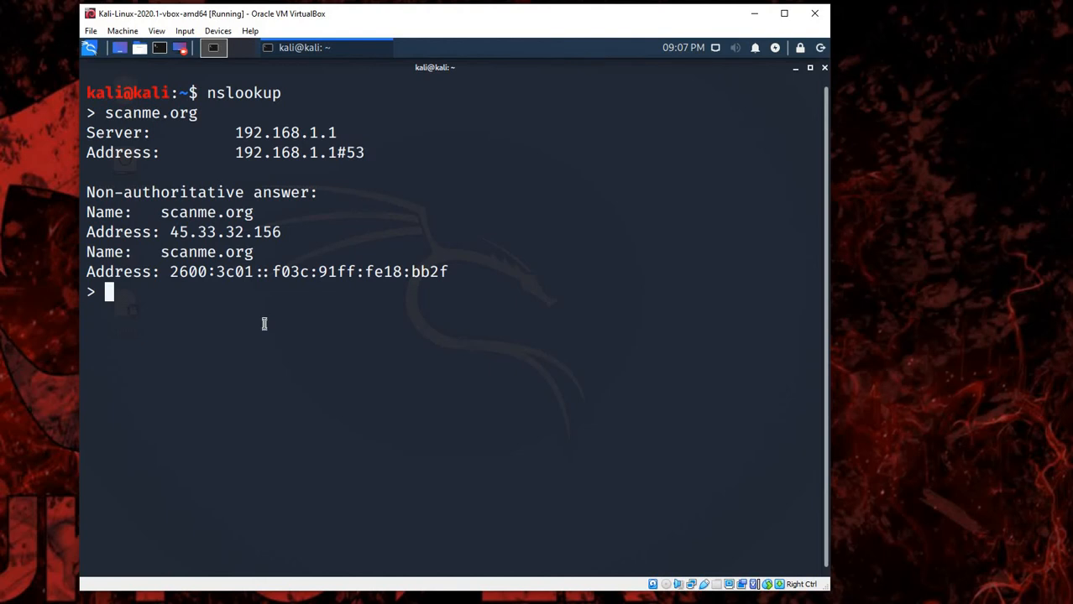
# Begin a 'set' command at the nslookup prompt after the scanme.org address results
pyautogui.write('set')
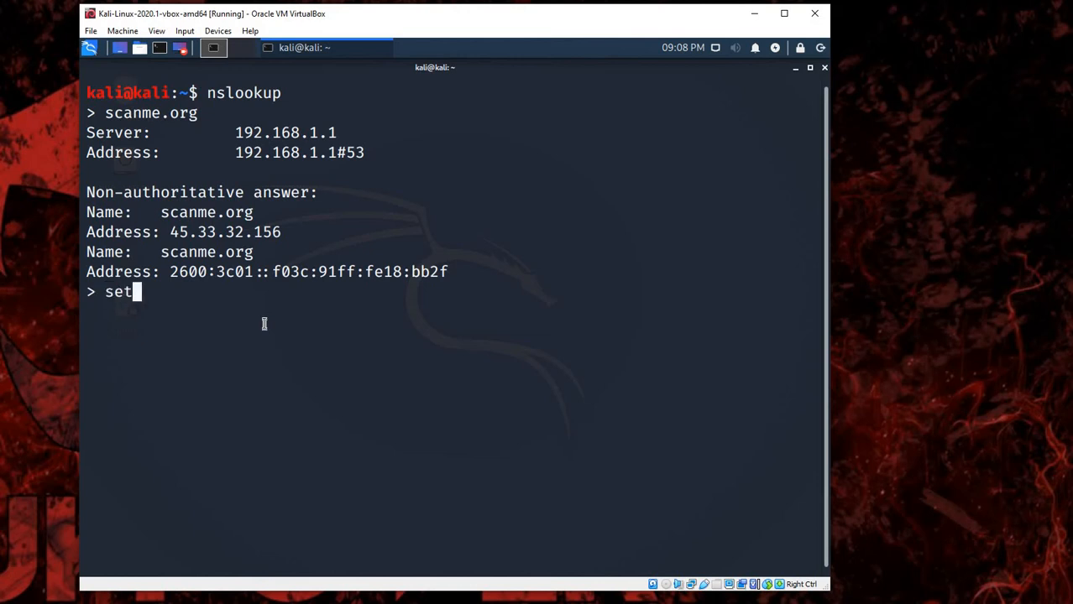
# Set the query type to MX and look up scanme.org, returning mail exchanger mail.titan.net
pyautogui.write('type')
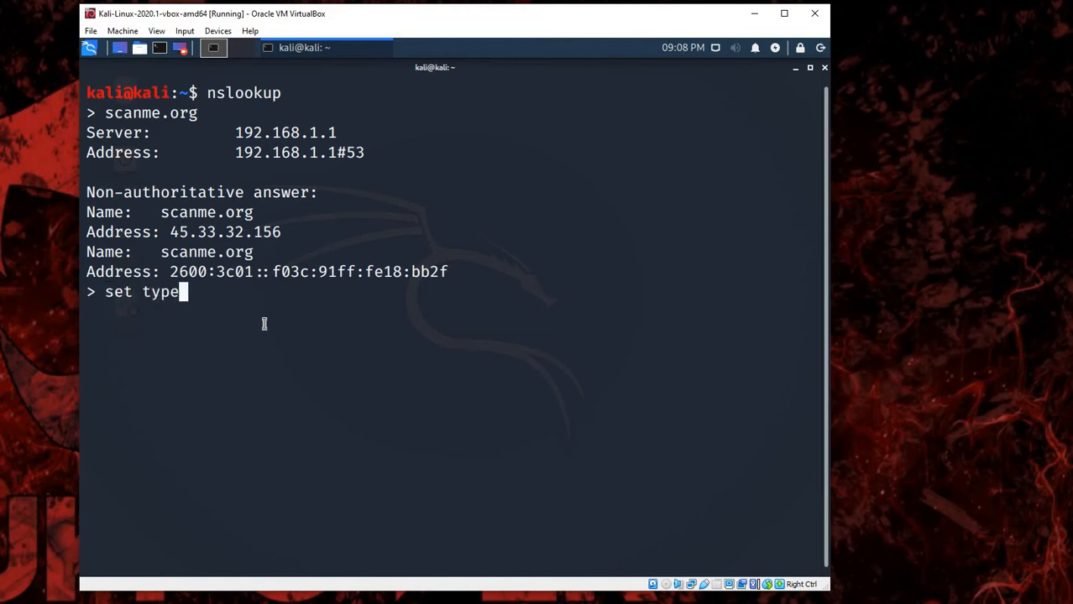
pyautogui.write('=mx')
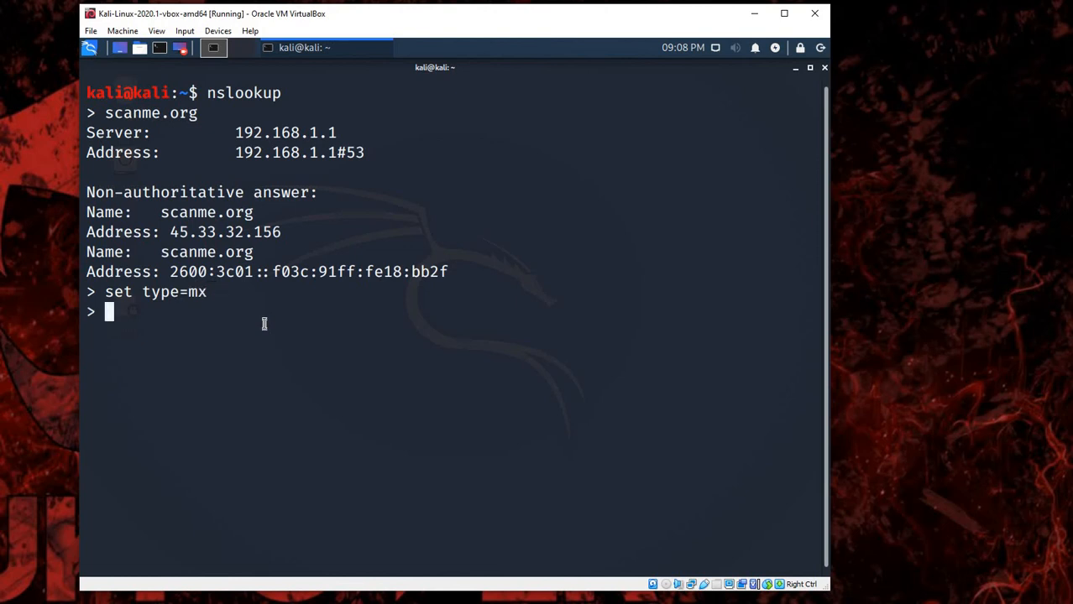
pyautogui.write('scanme.org')
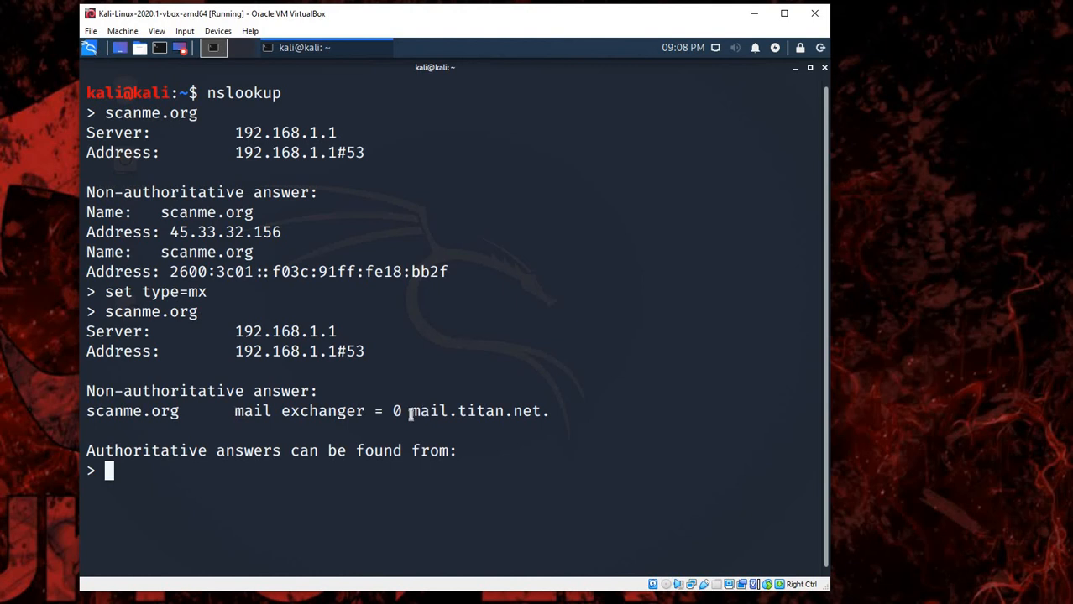
pyautogui.doubleClick(480, 412)
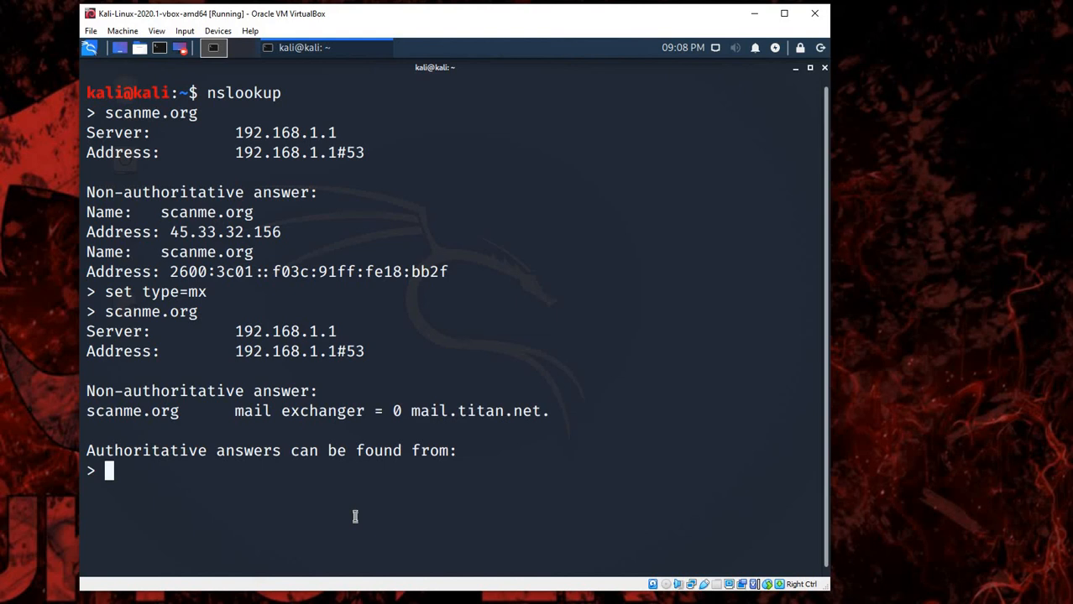
# Set the query type to NS and look up scanme.org, listing ns1–ns5.linode.com, highlighting 'linode'
pyautogui.write('set')
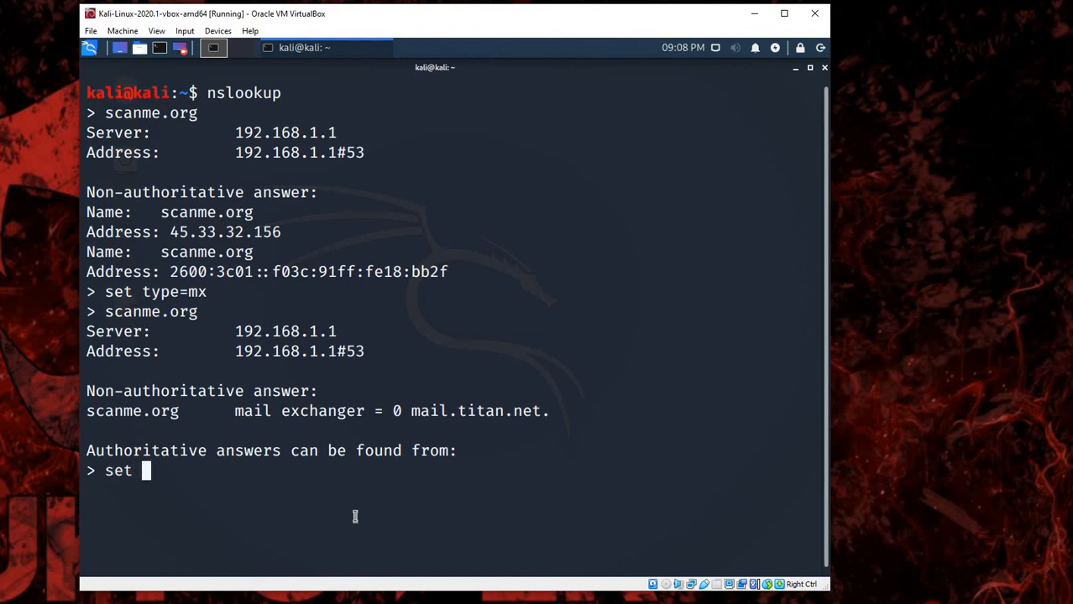
pyautogui.write('typ')
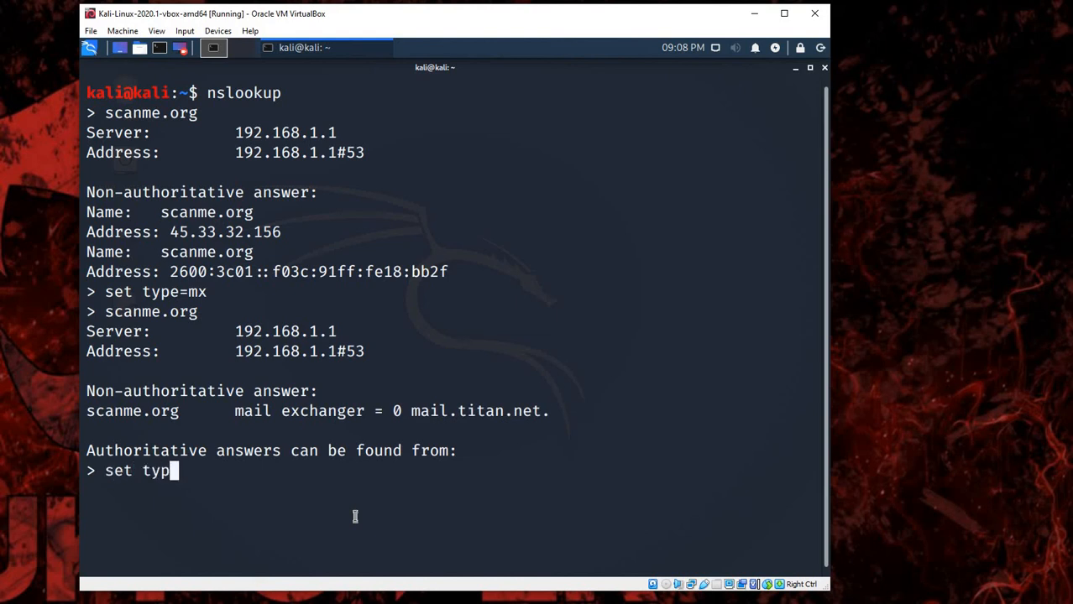
pyautogui.write('e=')
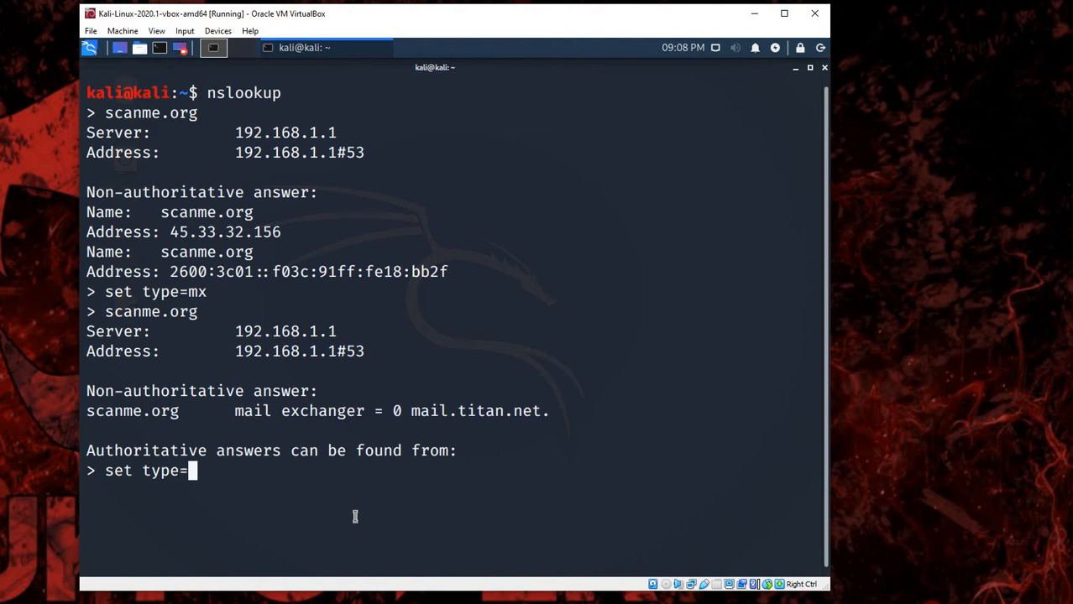
pyautogui.write('ns')
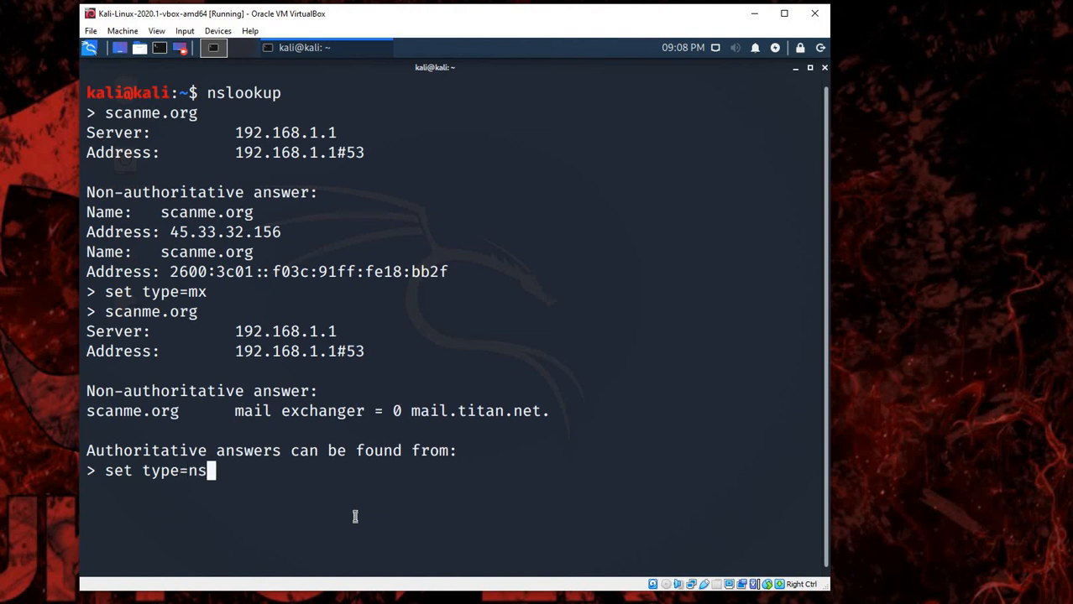
pyautogui.write('sca')
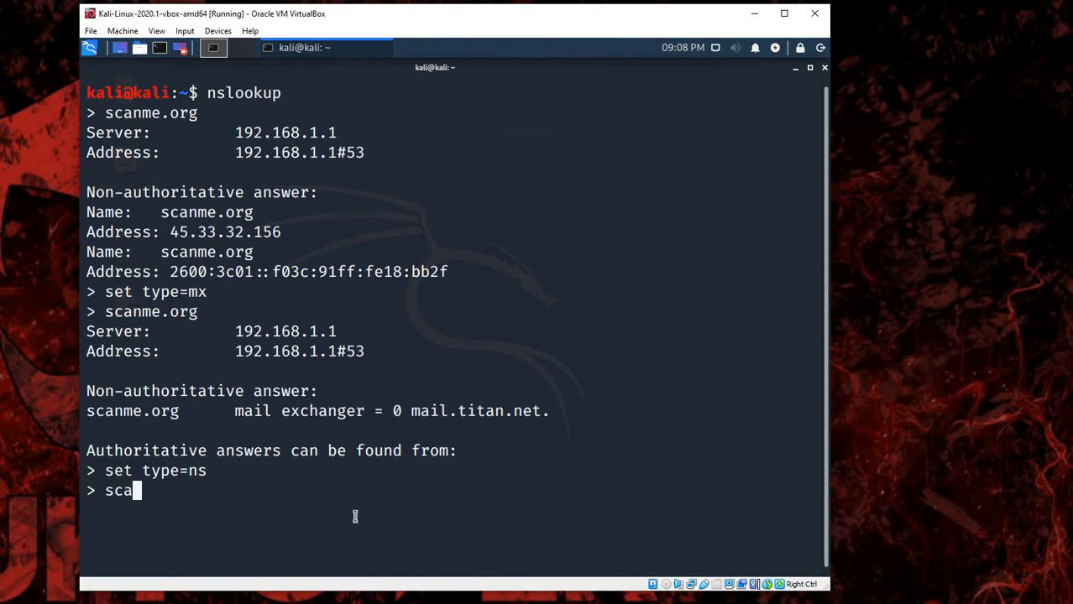
pyautogui.write('nme.org')
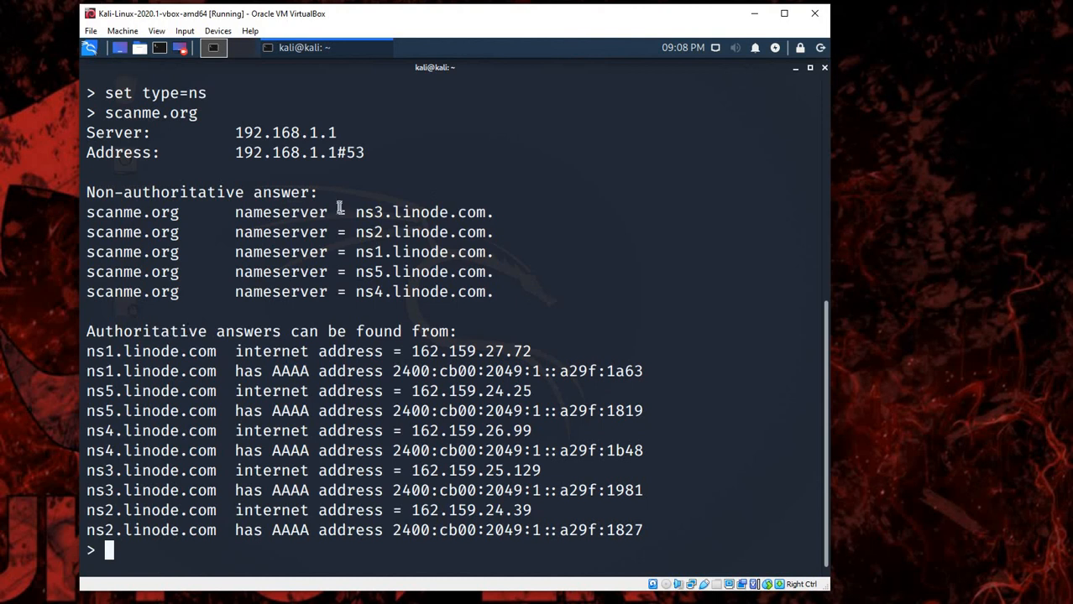
pyautogui.moveTo(520, 292)
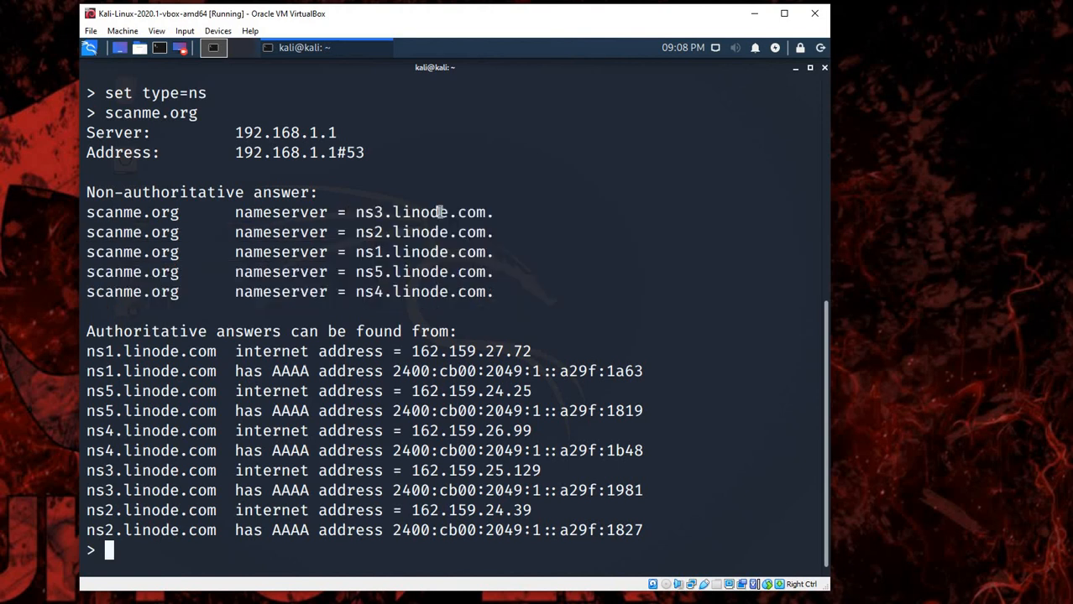
pyautogui.doubleClick(420, 212)
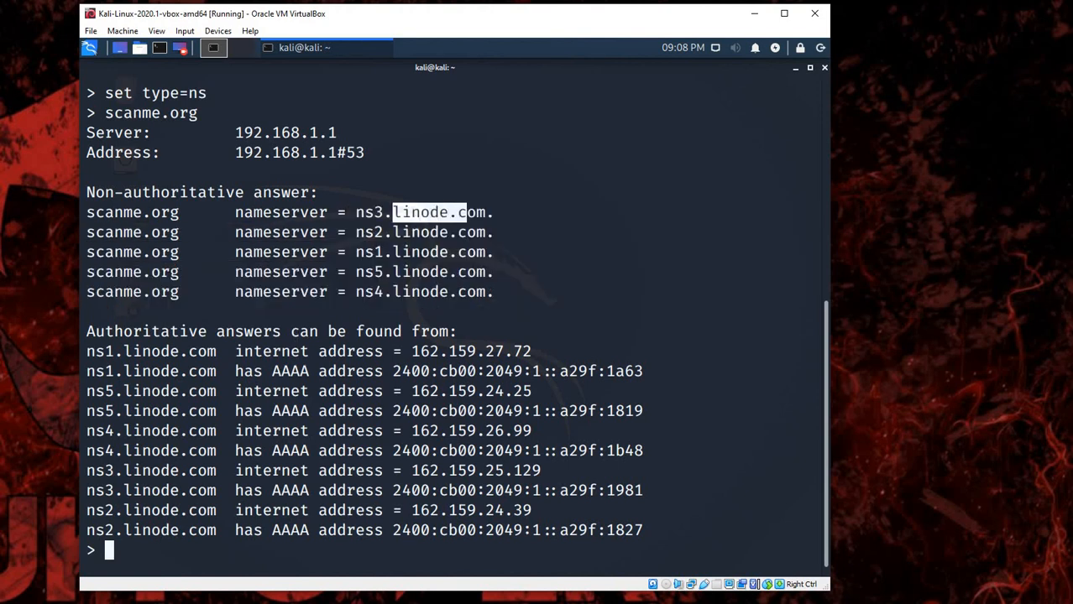